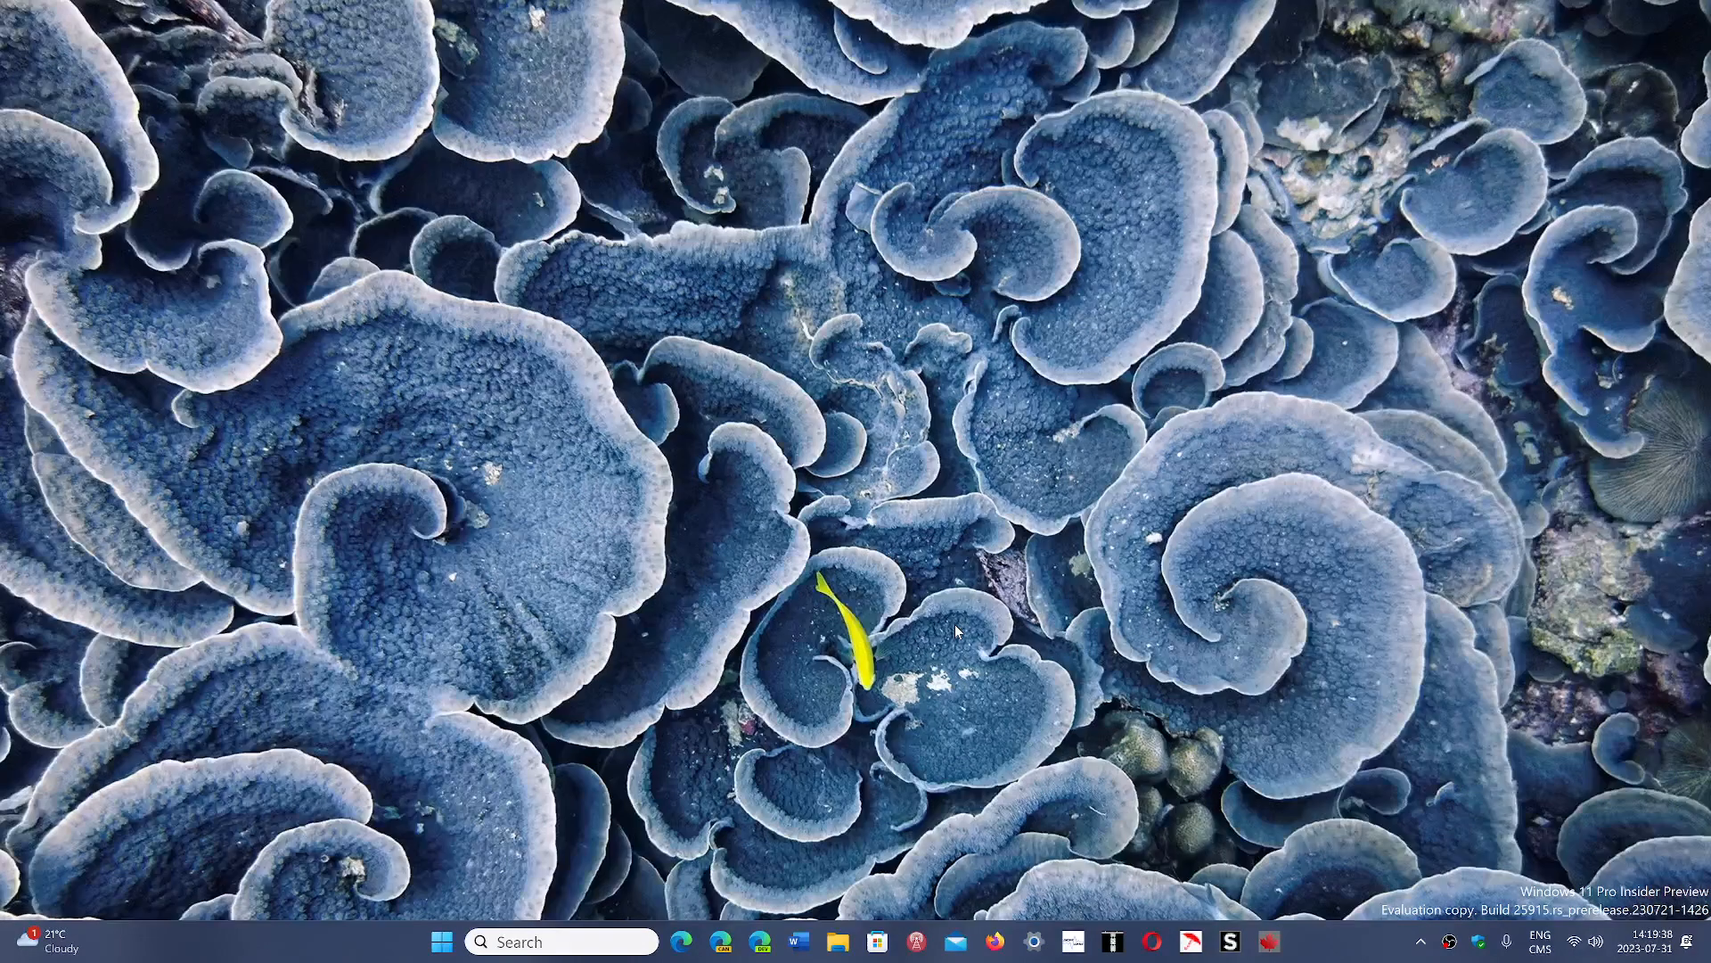
mouse_move(1299, 941)
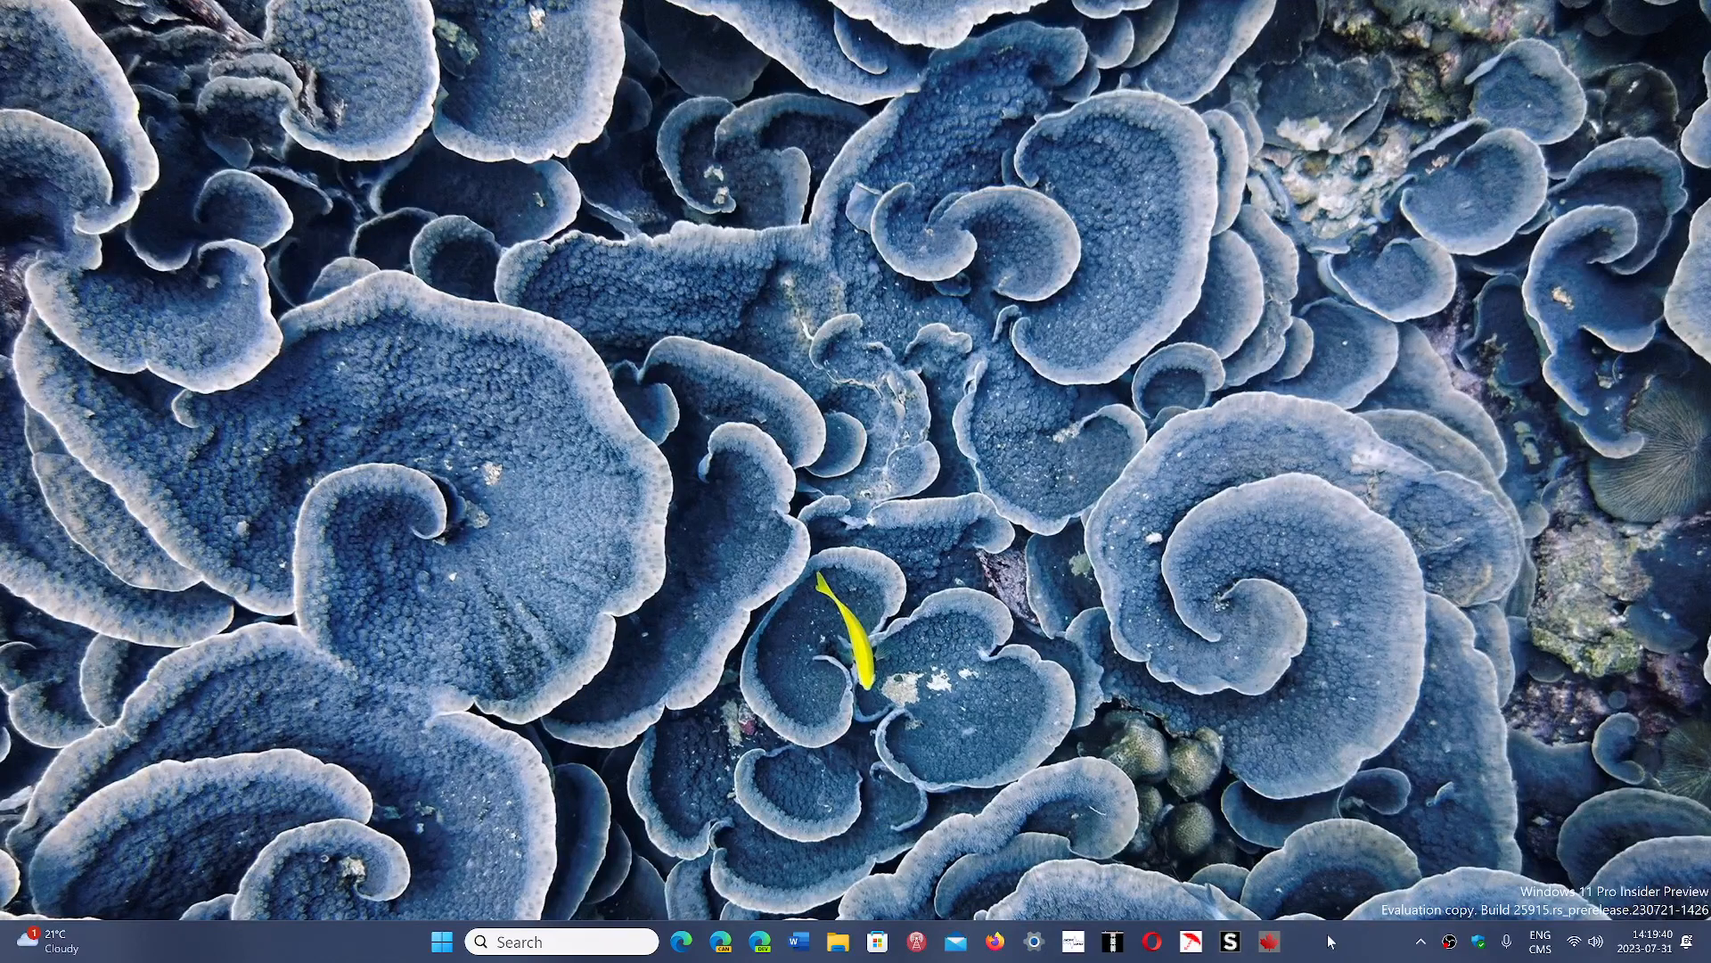